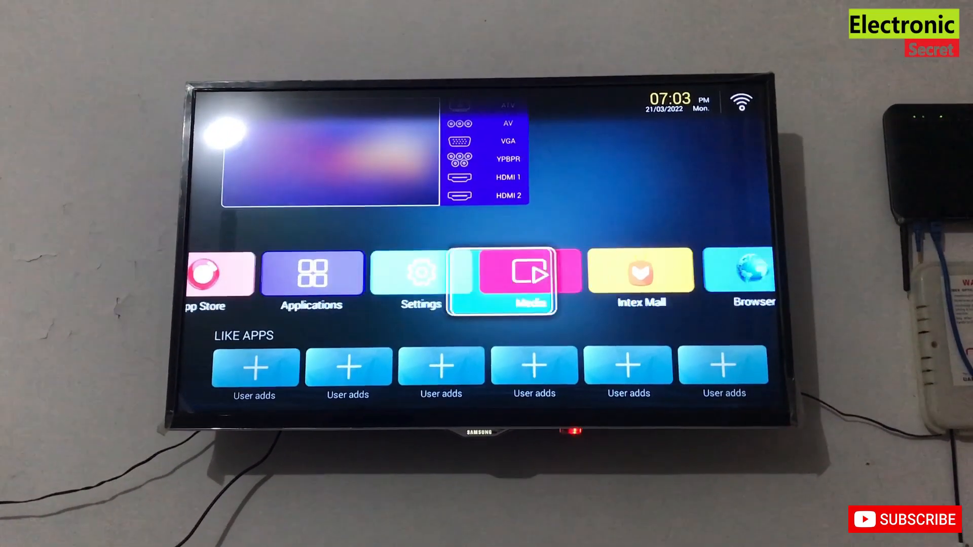
Scroll the home app row left to focus the App Store tile at its start.
key("Left")
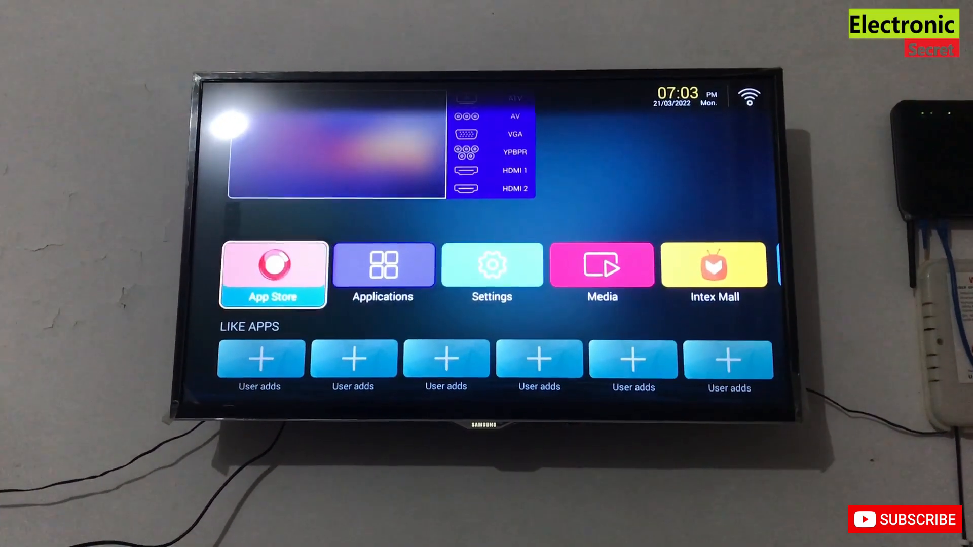